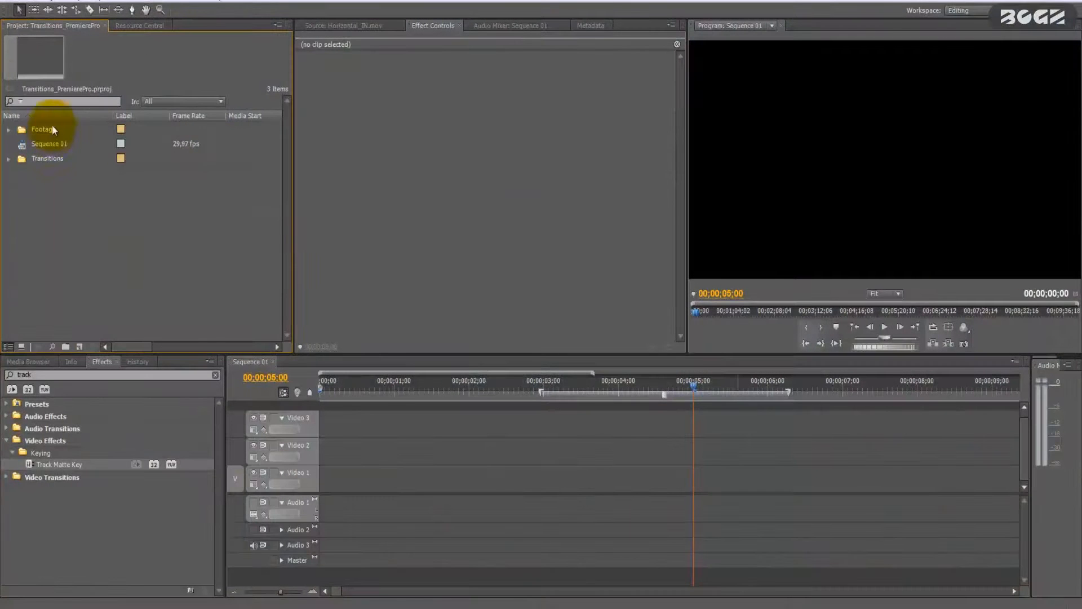
# Step: Expand the Transitions bin and its Brush folder, selecting 00.Preview_Brush.jpg
pyautogui.click(42, 129)
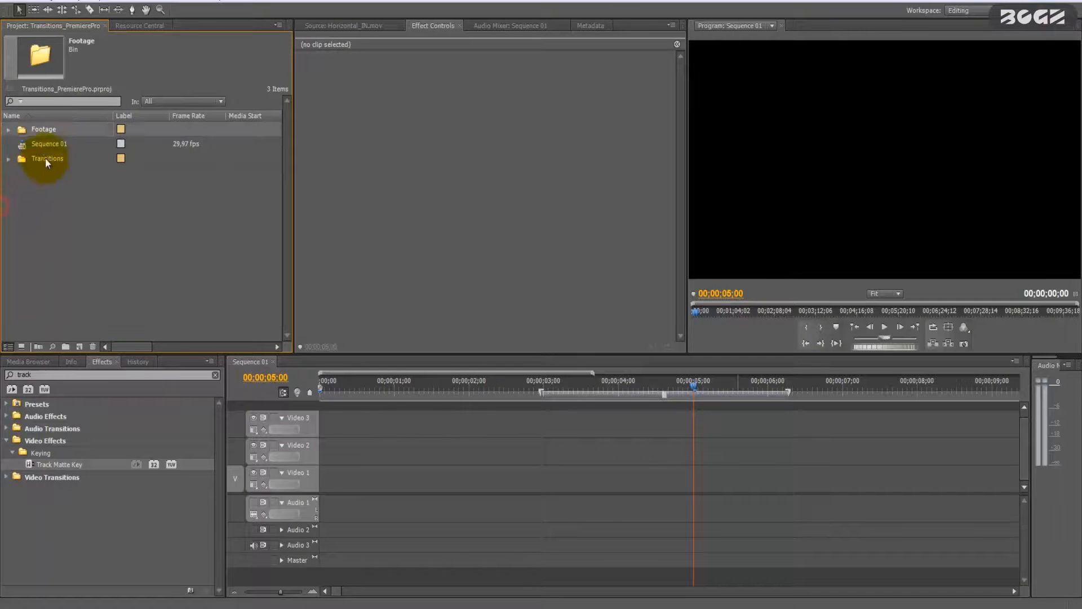
pyautogui.click(8, 158)
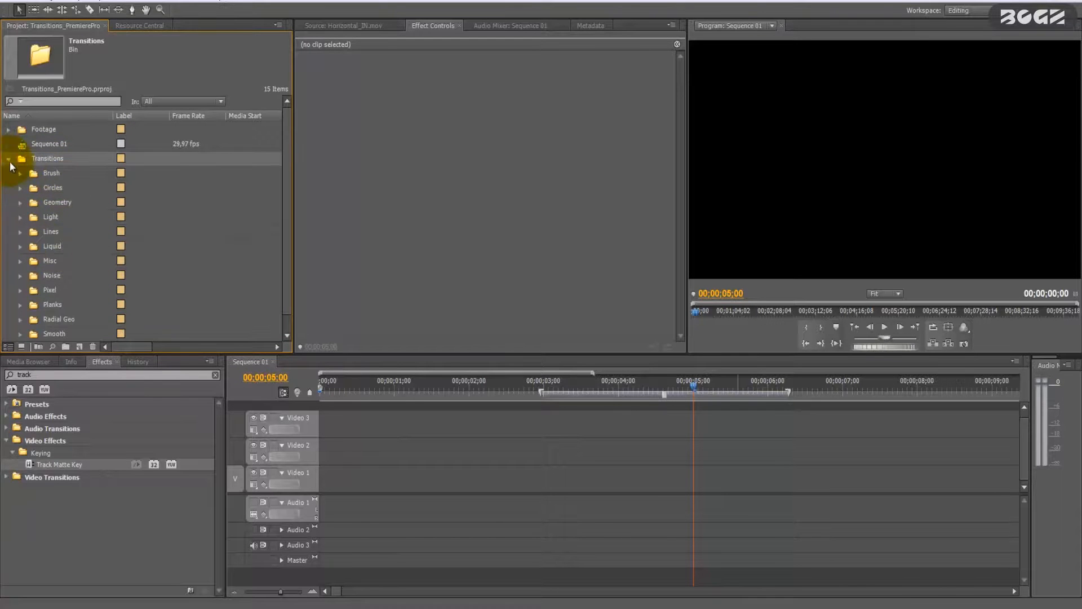
pyautogui.click(20, 173)
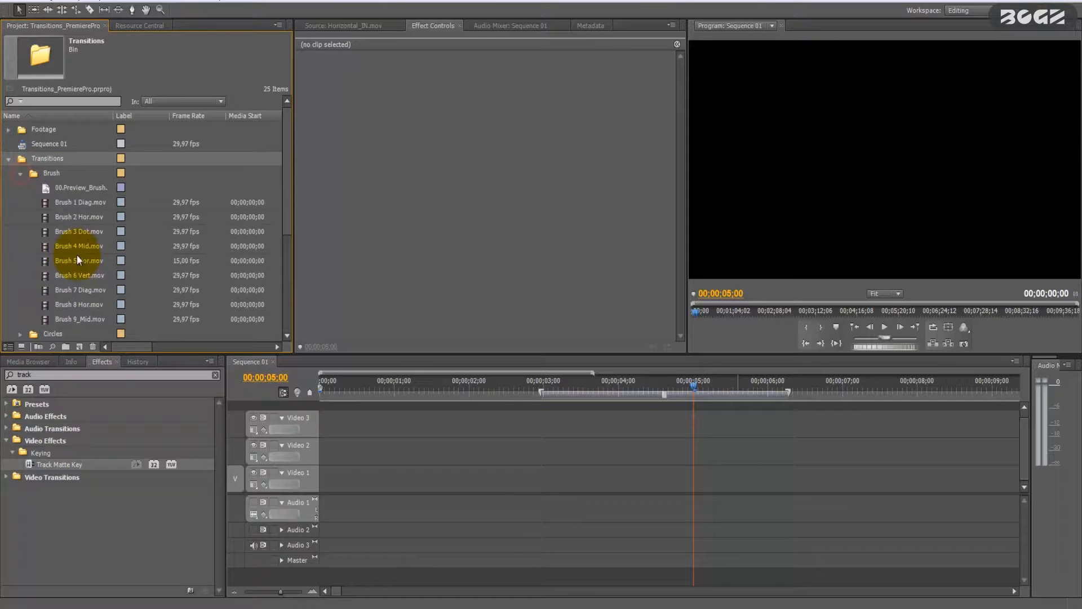
pyautogui.click(81, 187)
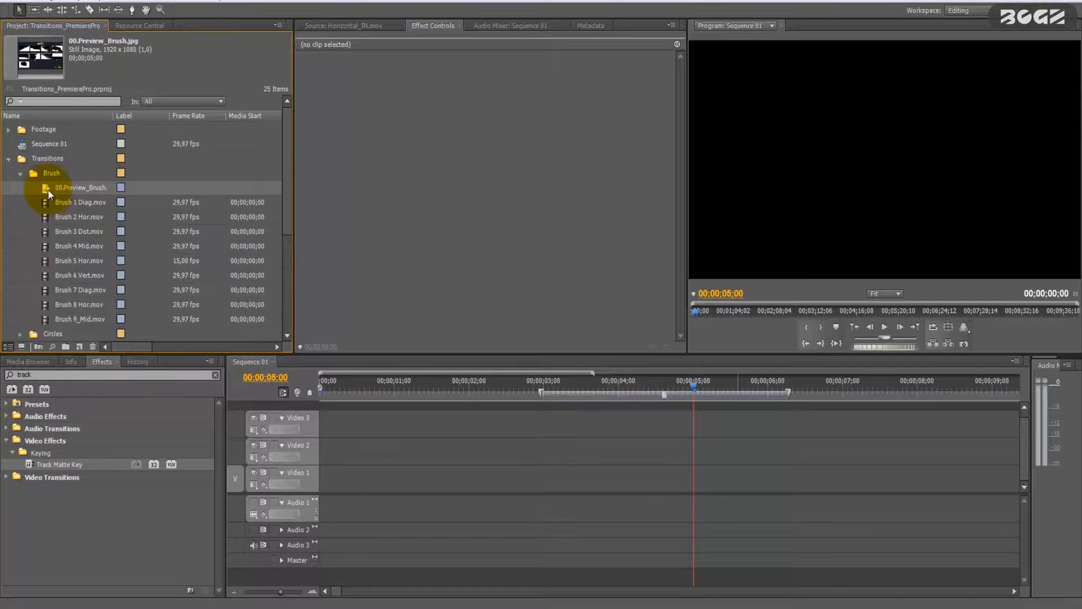
# Step: Load the Brush preview sheet in the Source monitor, then expand the Lines and Light folders
pyautogui.doubleClick(81, 187)
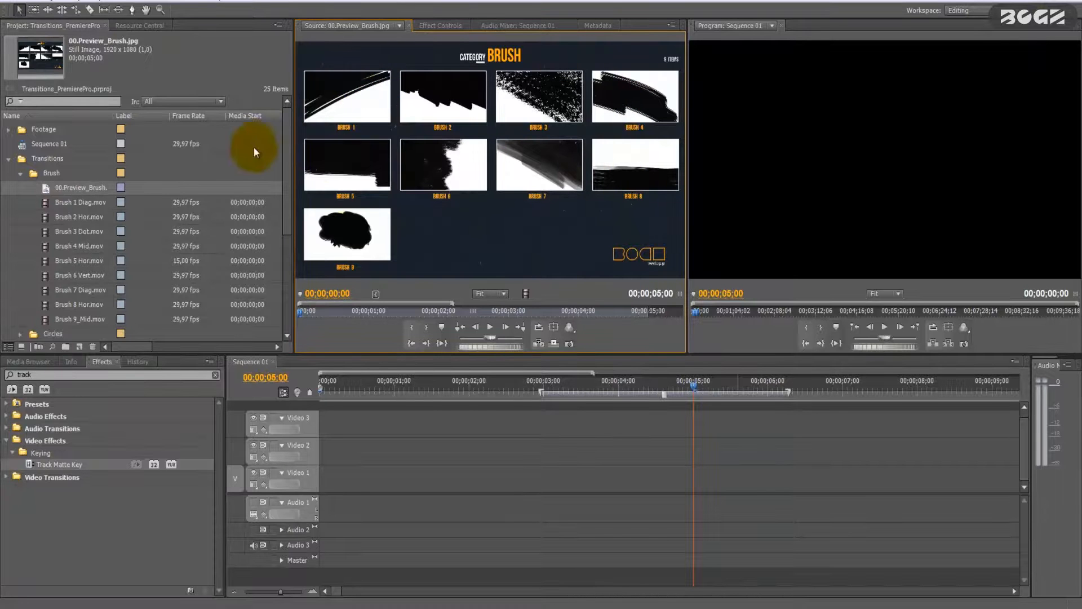
pyautogui.moveTo(352, 102)
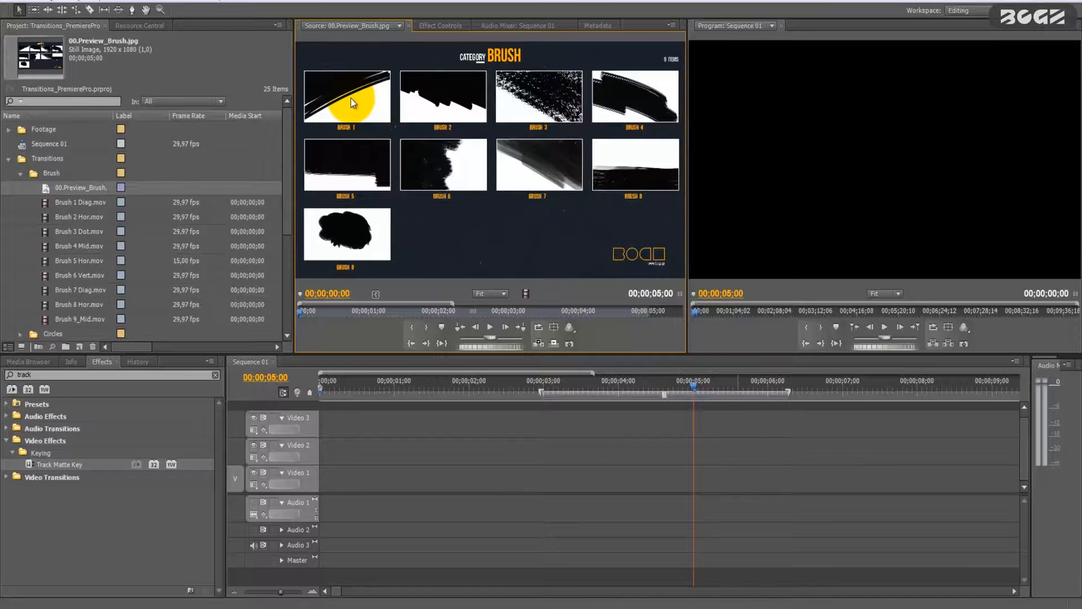
pyautogui.click(21, 173)
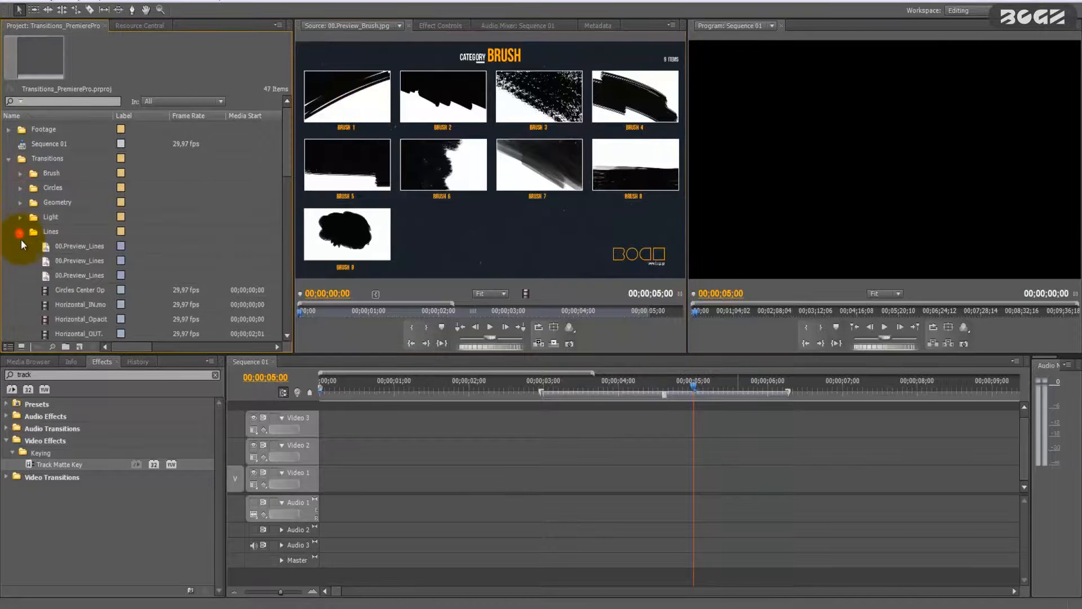
pyautogui.click(20, 217)
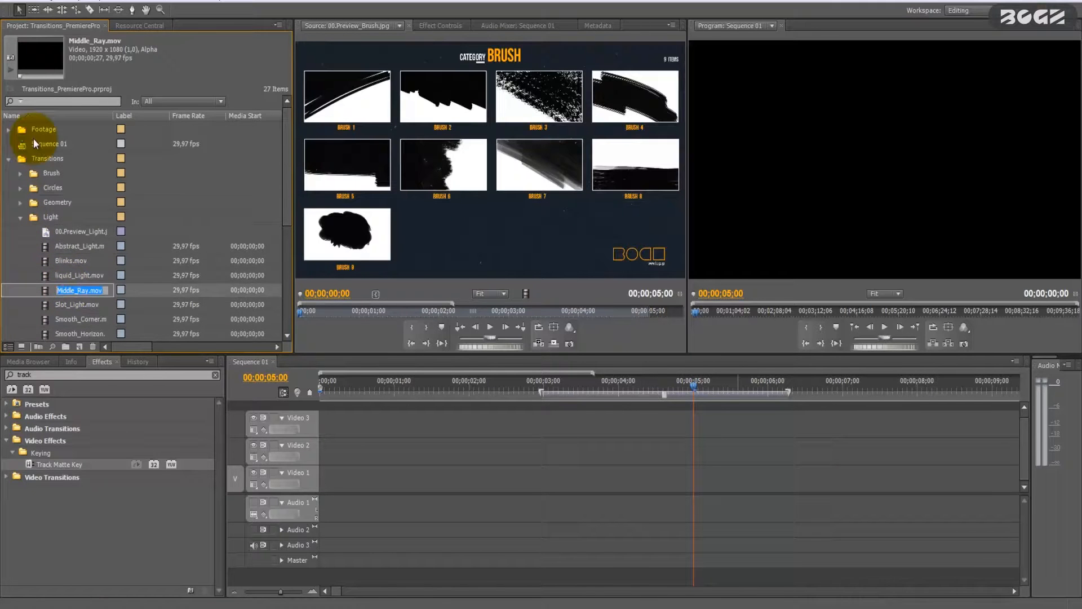
# Step: Place Footage A on Video 1, Footage B on Video 2 and liquid_Light.mov on Video 3, undoing the stray trims
pyautogui.click(10, 128)
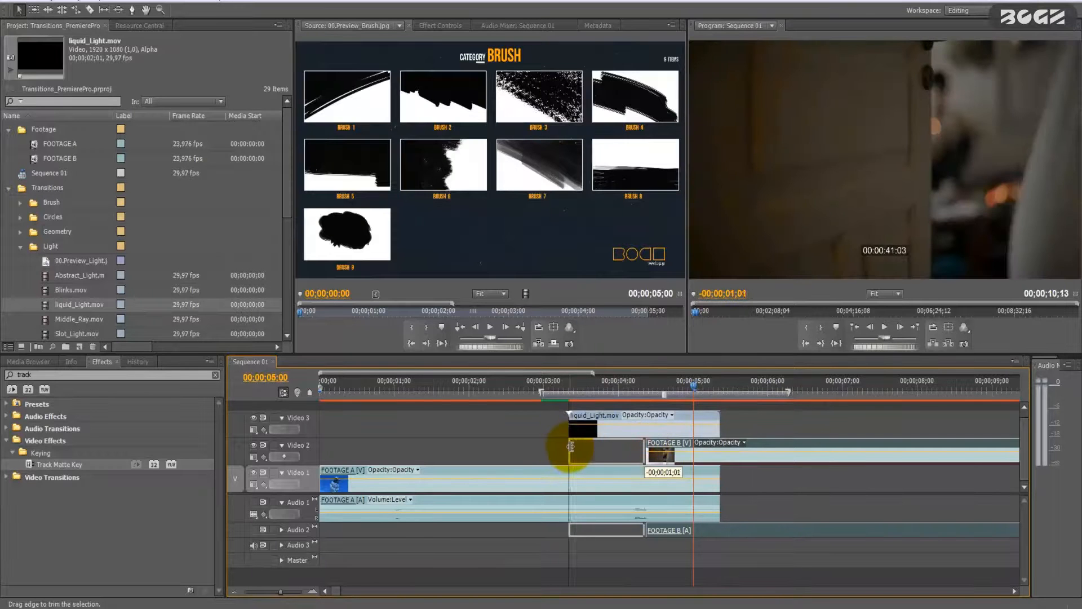
pyautogui.press('ctrl+z')
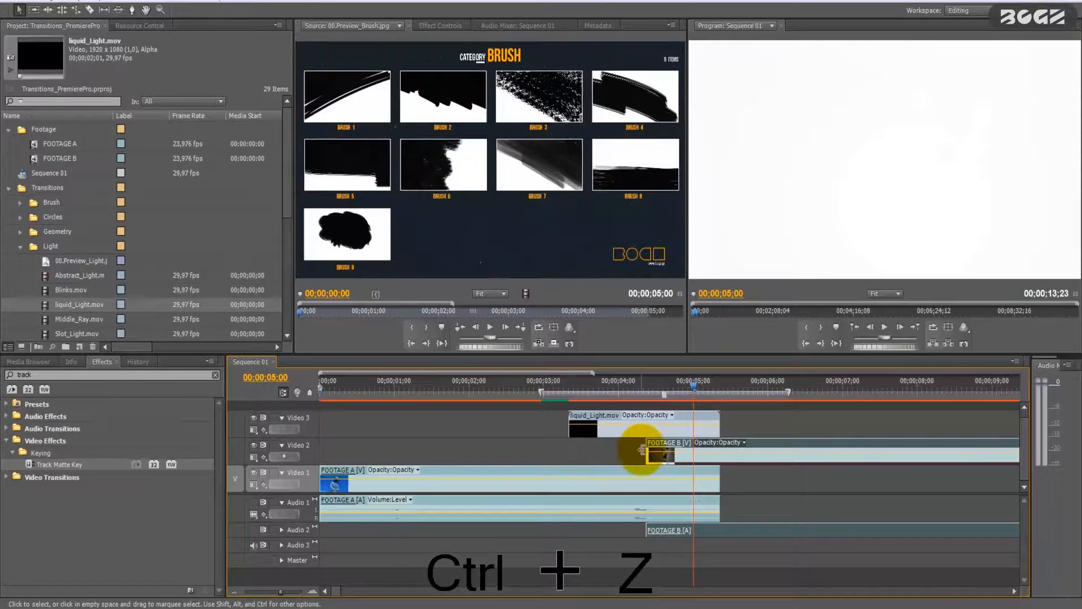
pyautogui.press('ctrl+z')
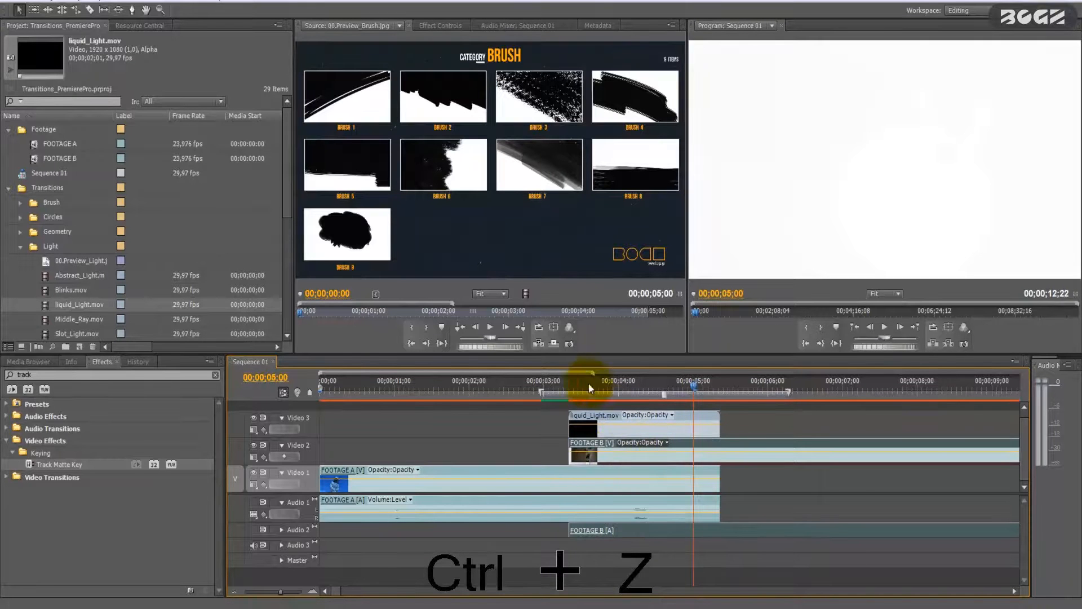
pyautogui.press('ctrl+z')
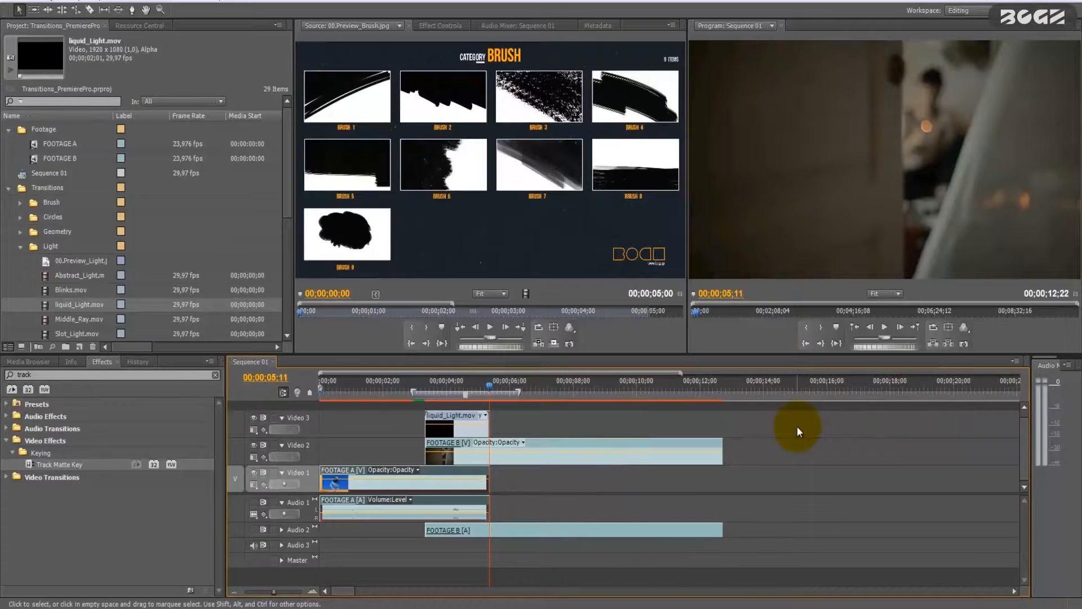
pyautogui.moveTo(502, 440)
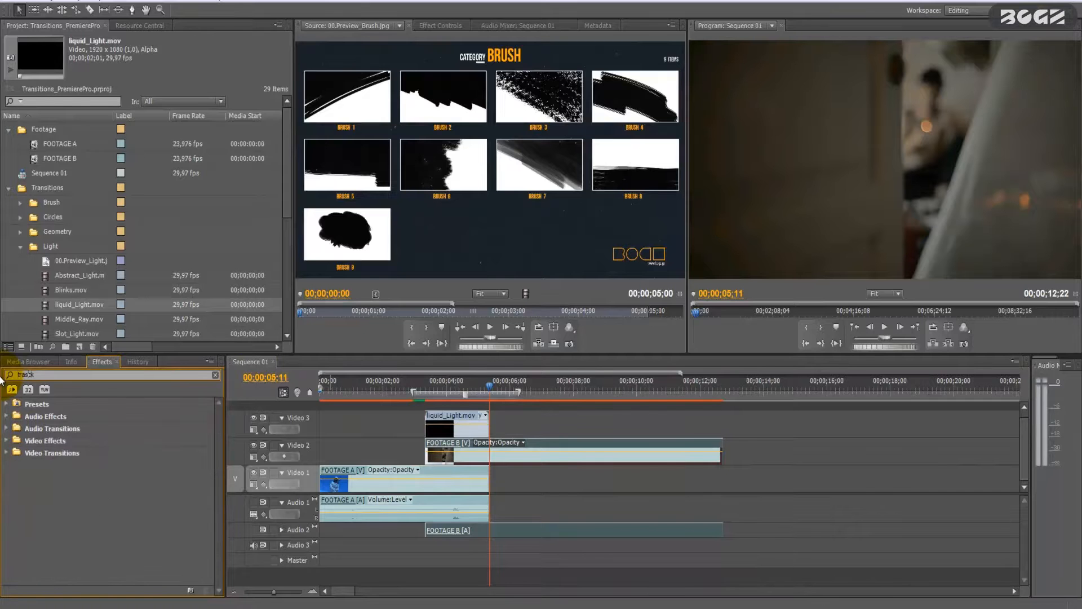
# Step: Search the Effects panel for "track ma" to surface Track Matte Key under Keying
pyautogui.write('track ma')
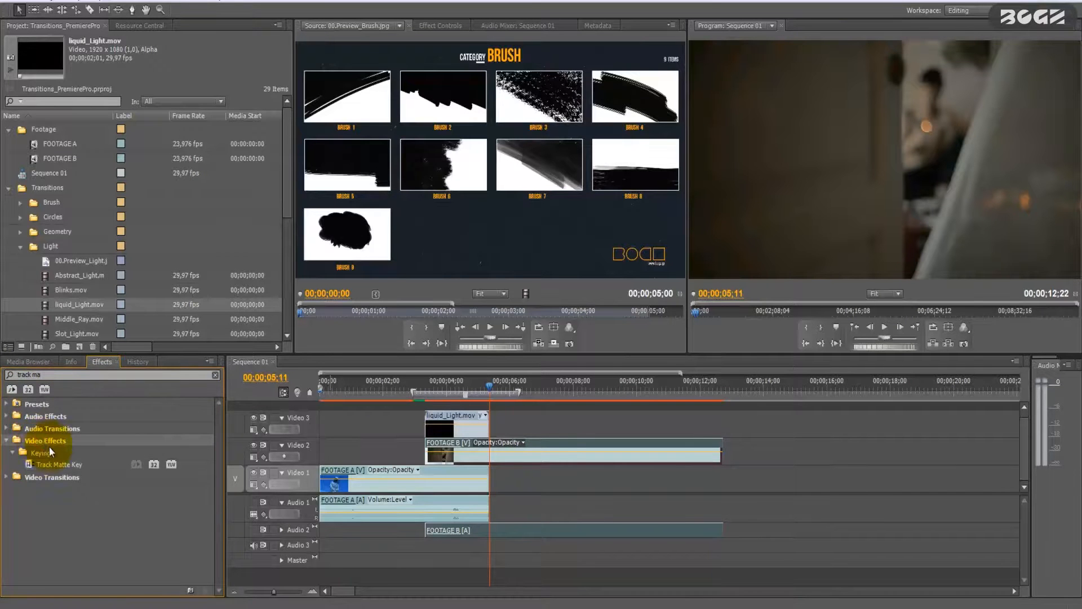
pyautogui.moveTo(60, 463)
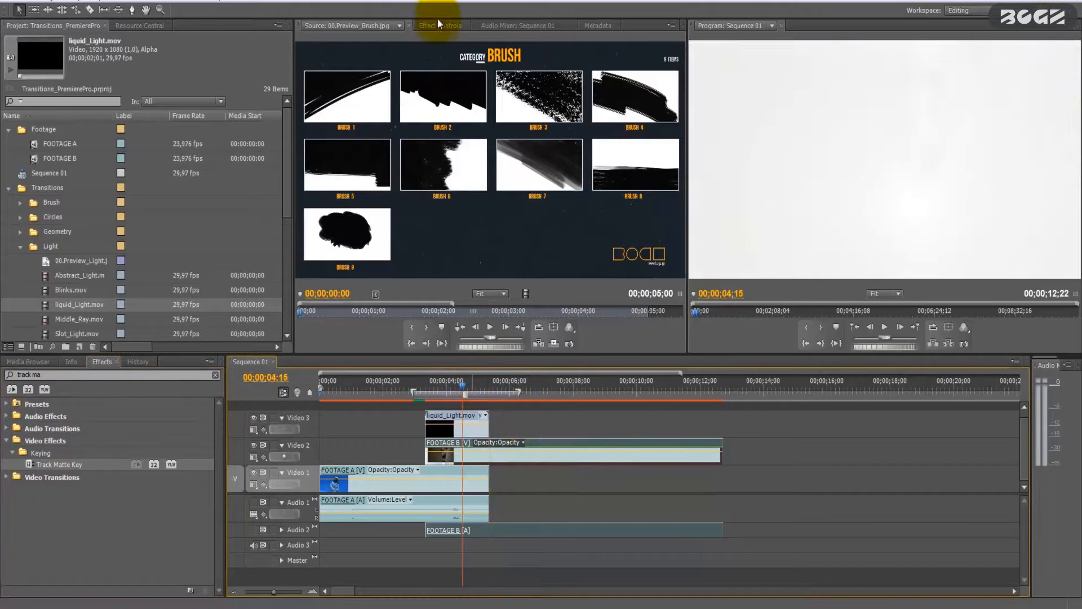
# Step: Set FOOTAGE B's Track Matte Key to use Video 3 as its matte
pyautogui.click(439, 26)
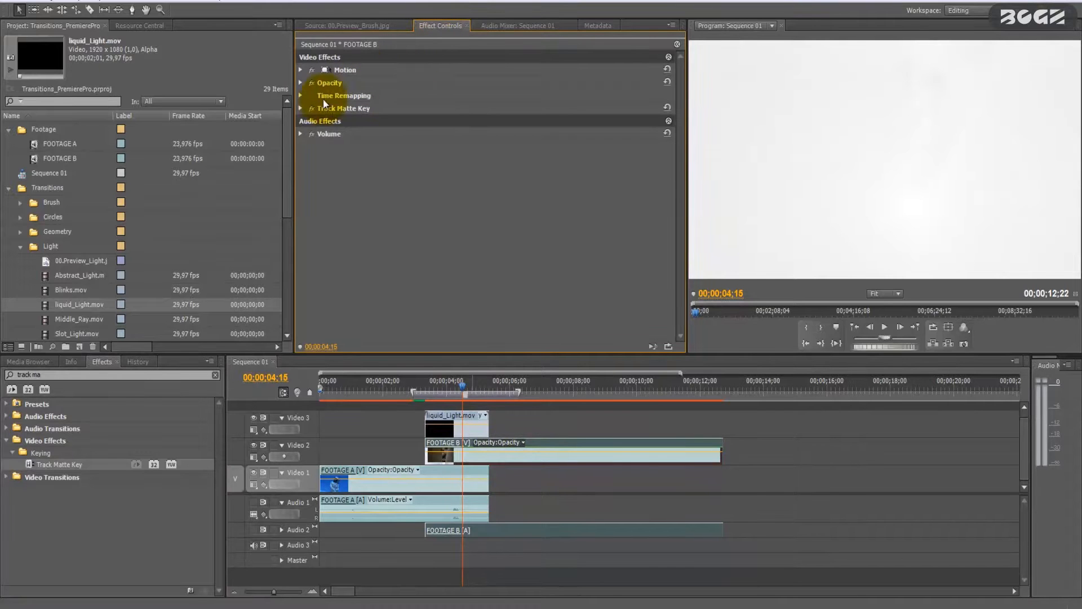
pyautogui.click(300, 108)
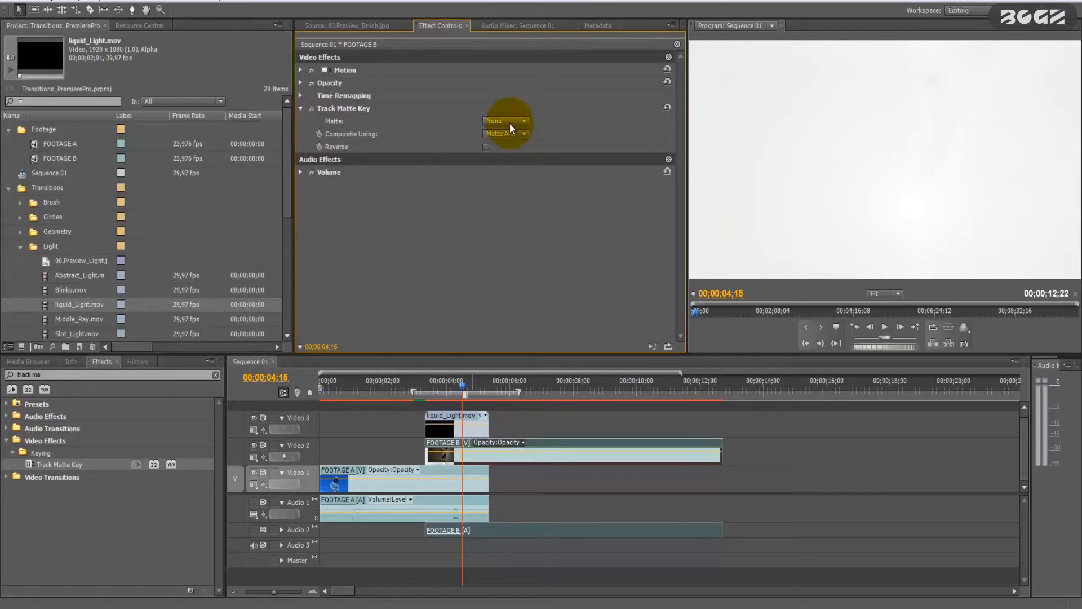
pyautogui.click(504, 121)
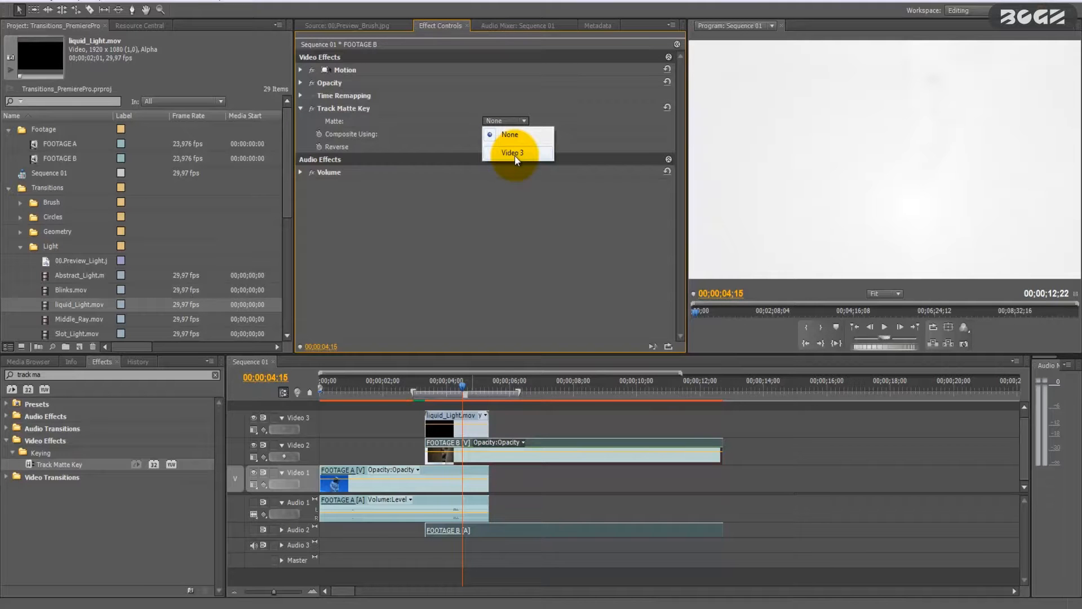
pyautogui.moveTo(425, 400)
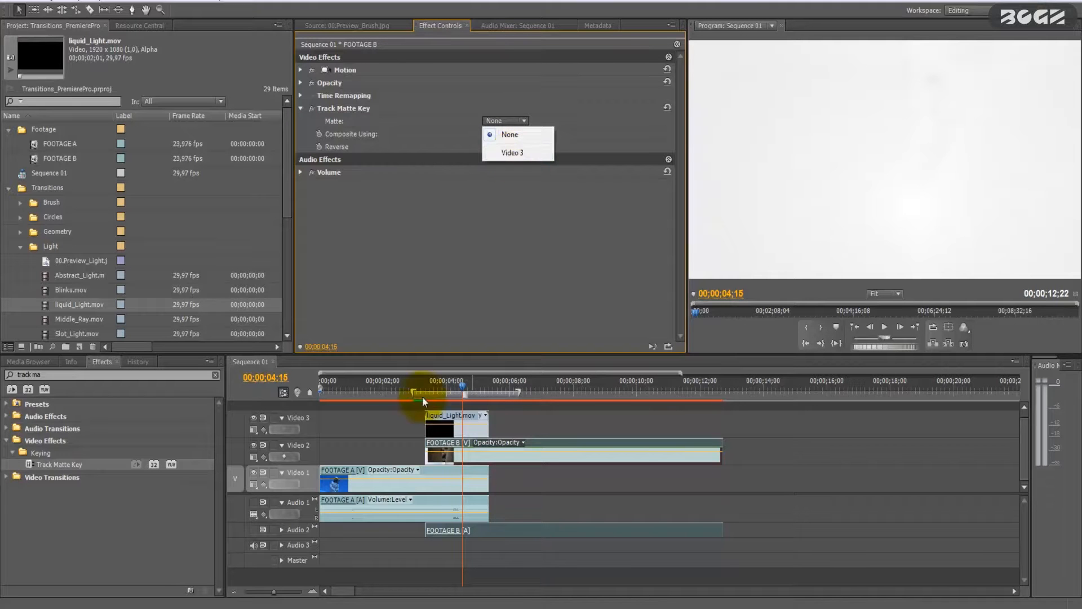
pyautogui.moveTo(502, 225)
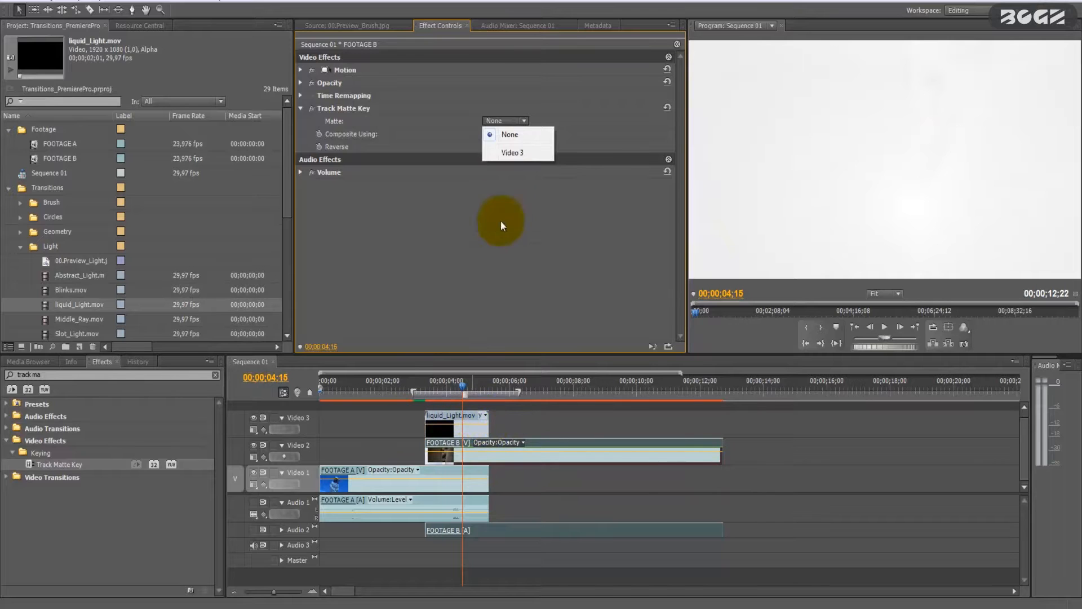
pyautogui.click(512, 152)
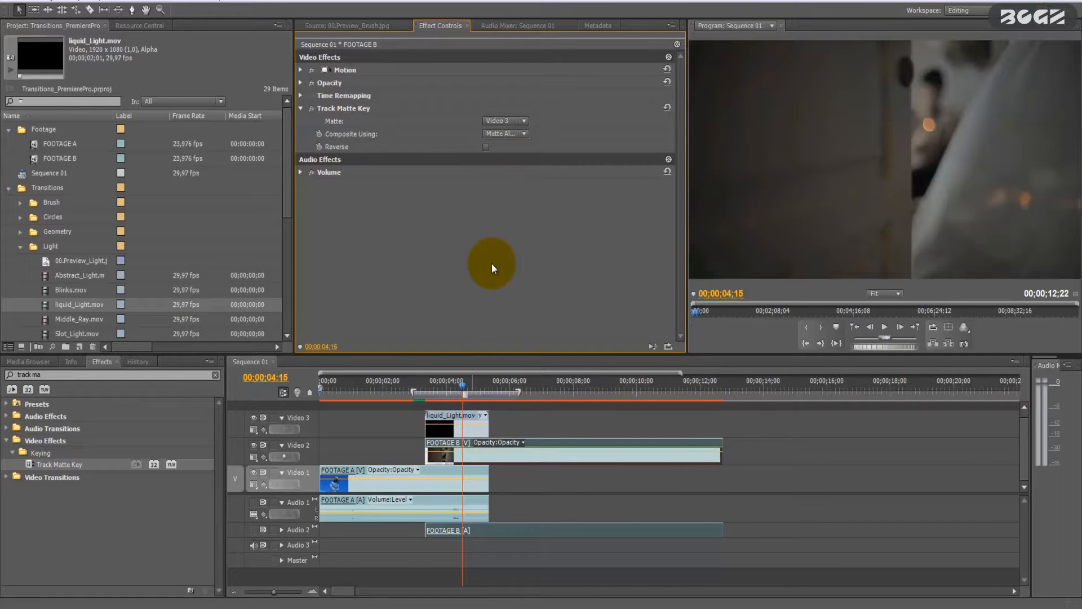
pyautogui.moveTo(569, 195)
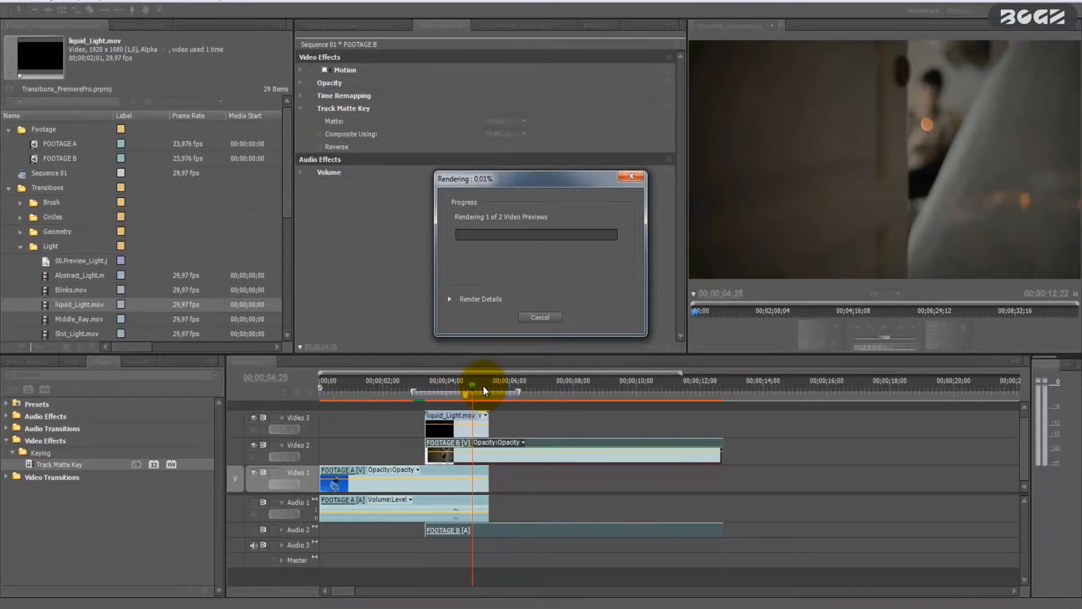
# Step: Scrub the playhead through the rendered matte transition between FOOTAGE A and FOOTAGE B
pyautogui.click(540, 317)
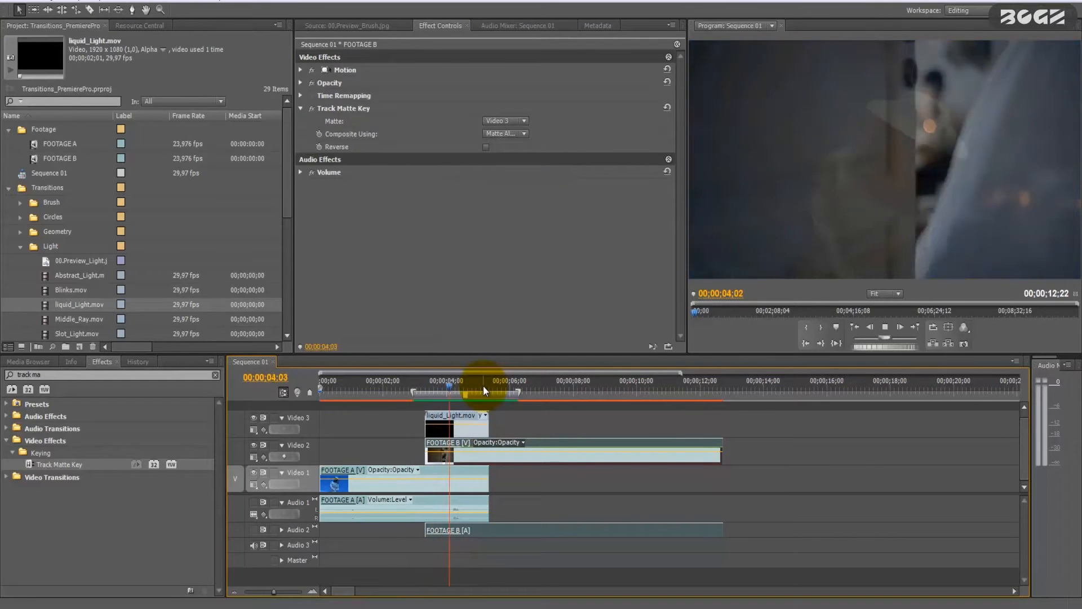
pyautogui.click(513, 380)
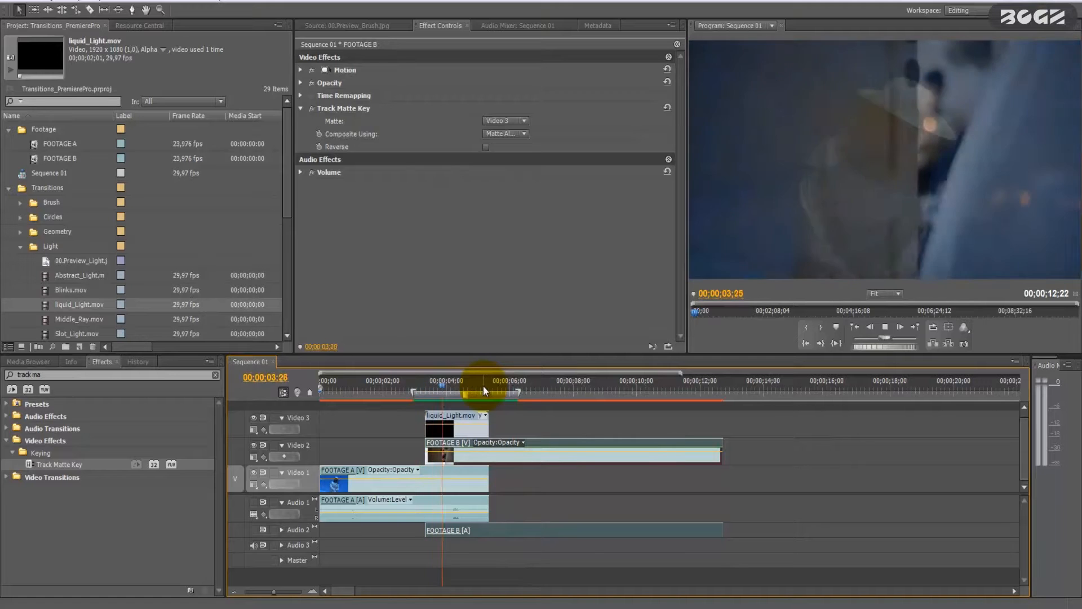
pyautogui.click(483, 393)
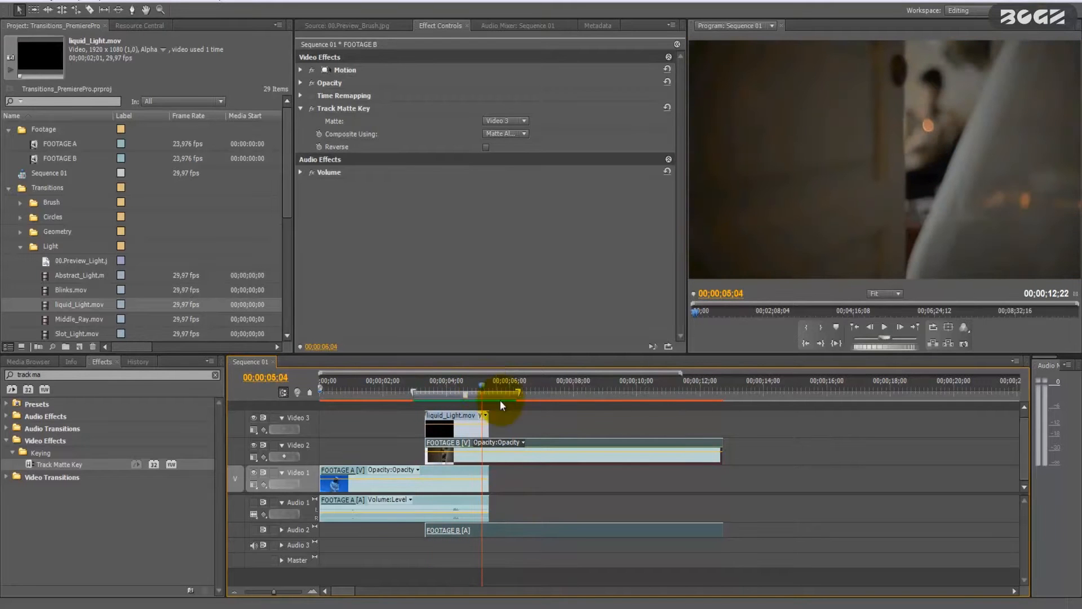
pyautogui.click(456, 421)
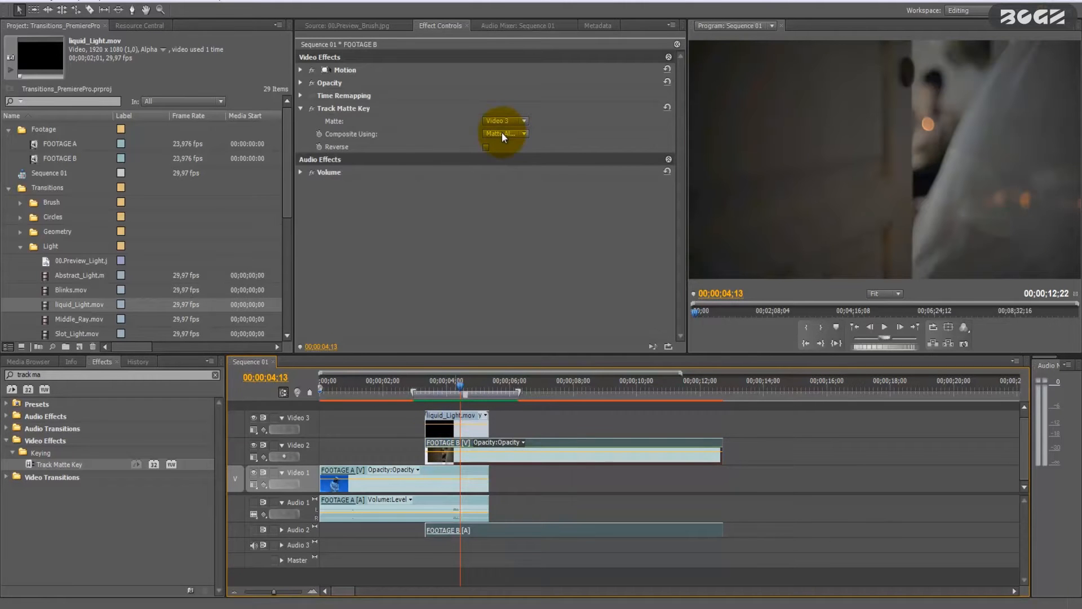
# Step: Switch FOOTAGE B's Track Matte Key Composite Using from Matte Alpha to Matte Luma
pyautogui.click(504, 133)
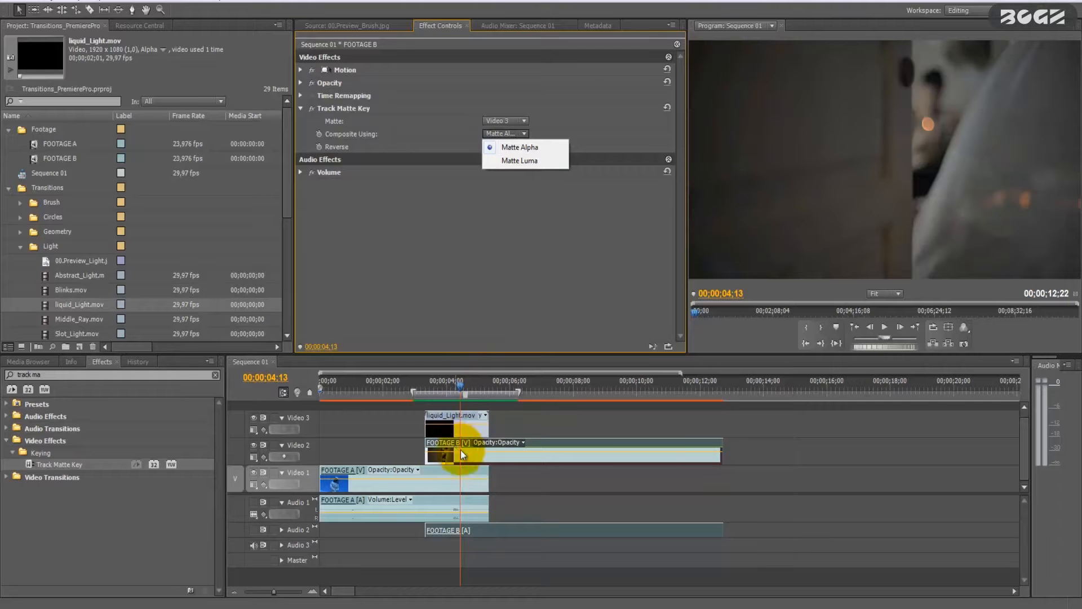
pyautogui.click(455, 425)
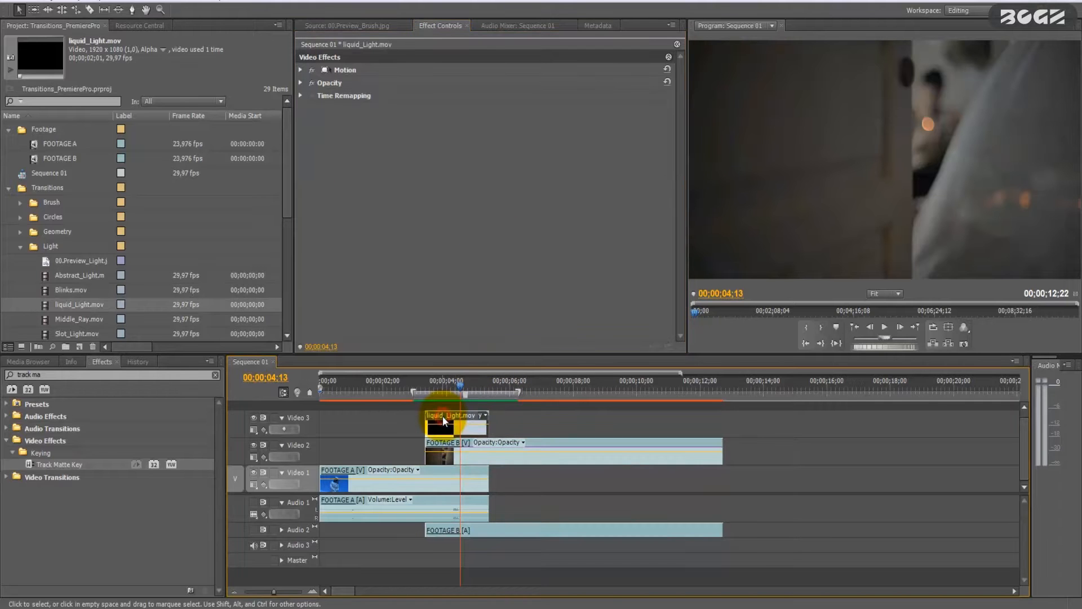
pyautogui.moveTo(445, 421)
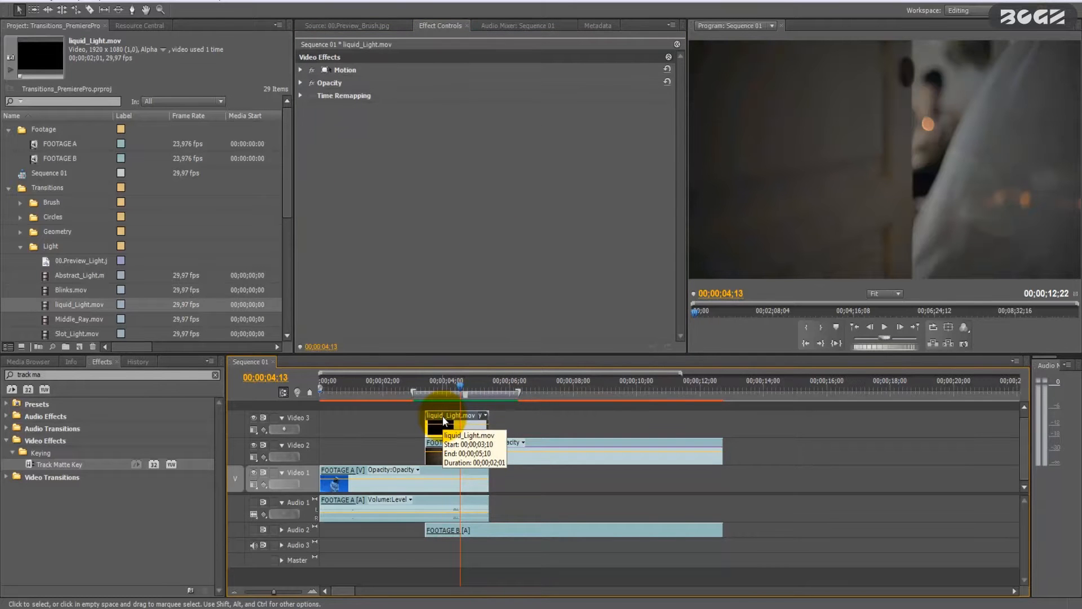
pyautogui.moveTo(448, 448)
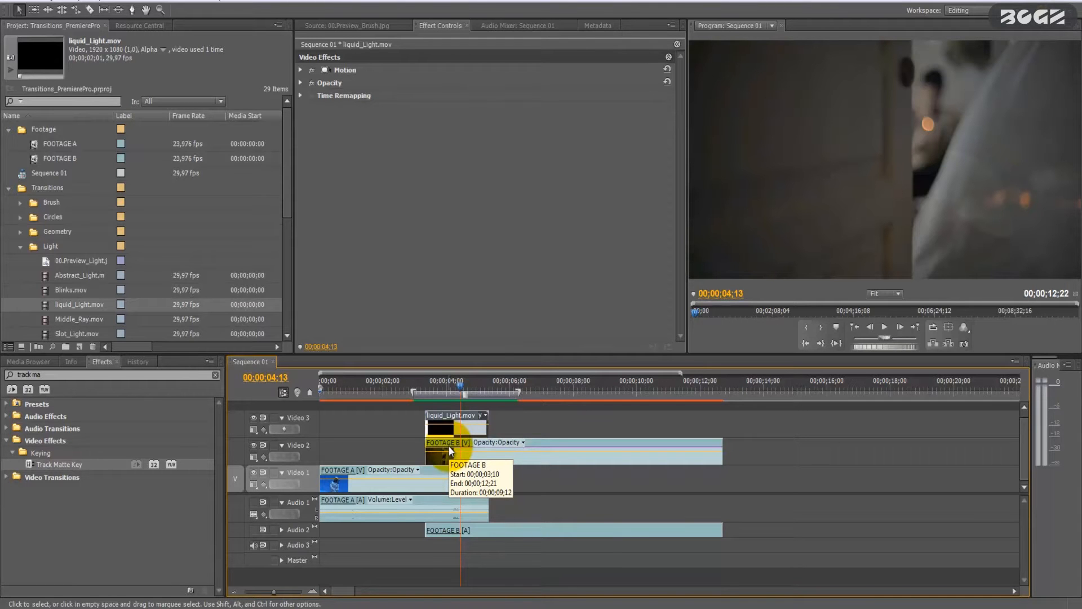
pyautogui.click(452, 452)
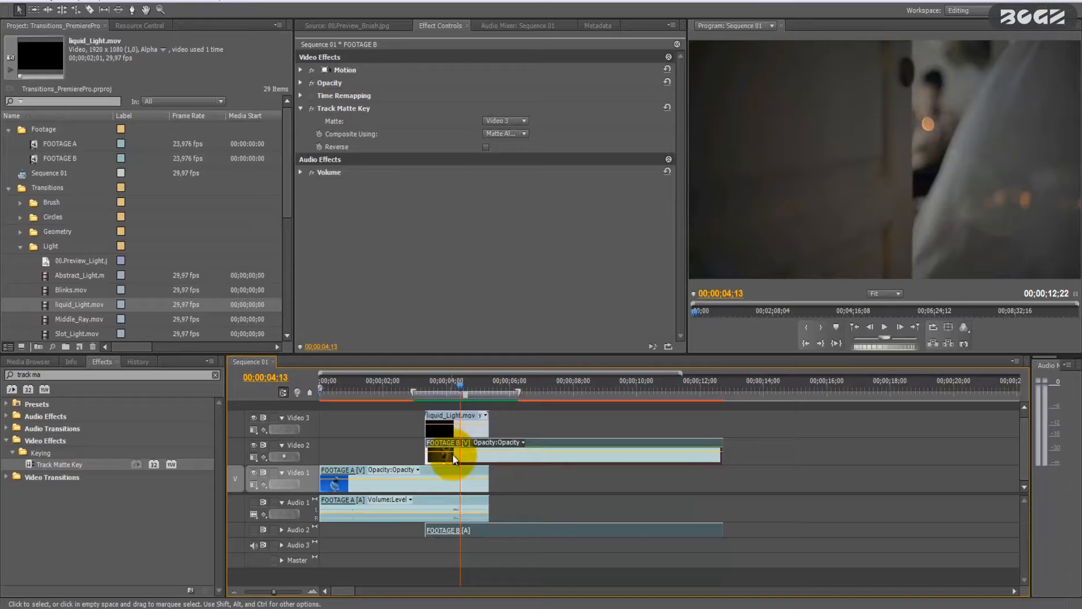
pyautogui.click(504, 133)
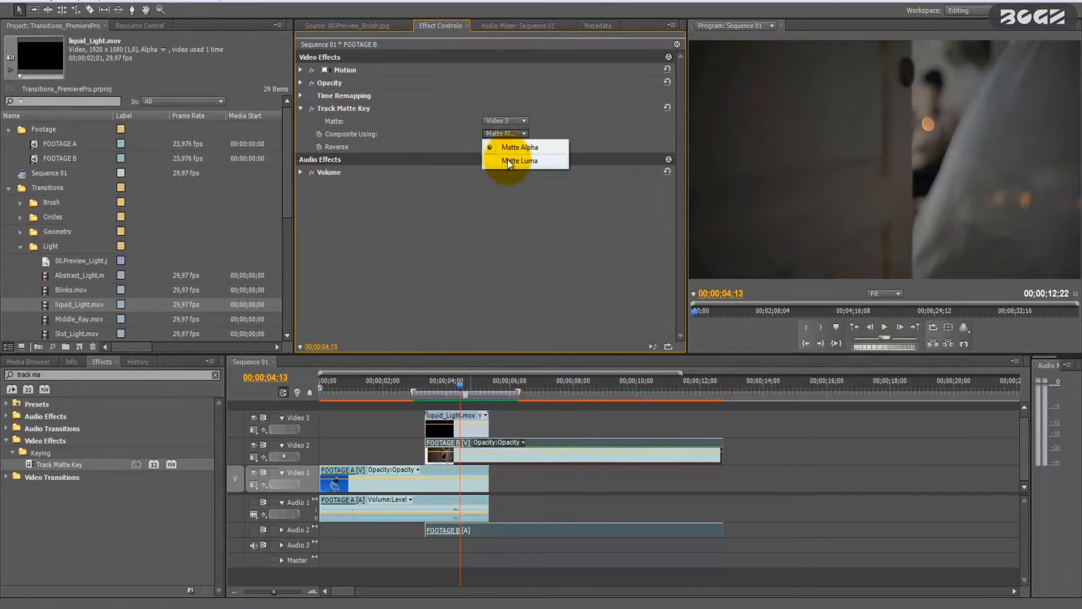
pyautogui.click(518, 160)
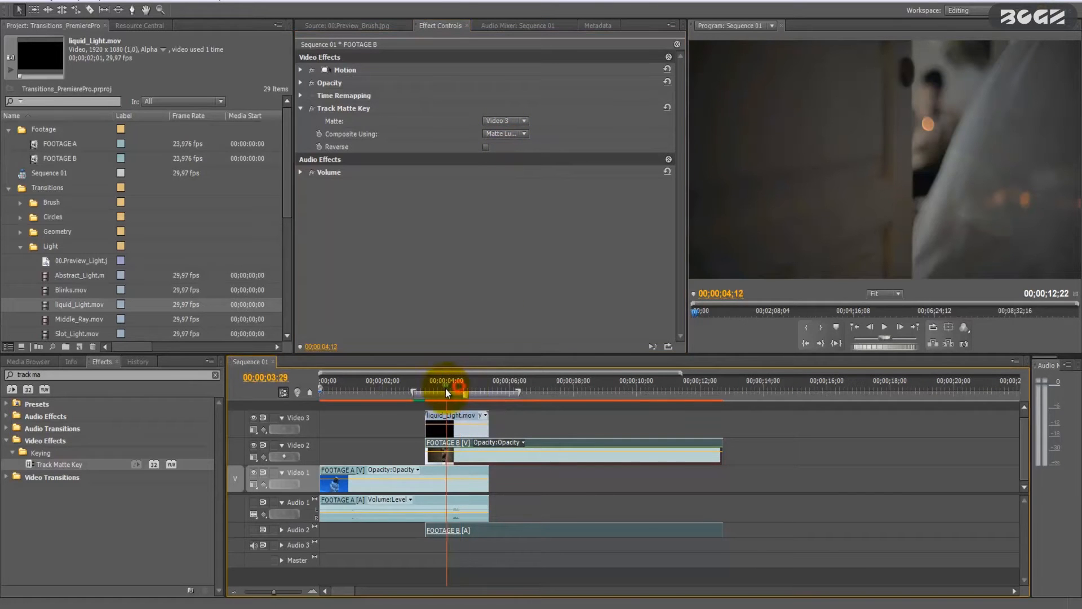